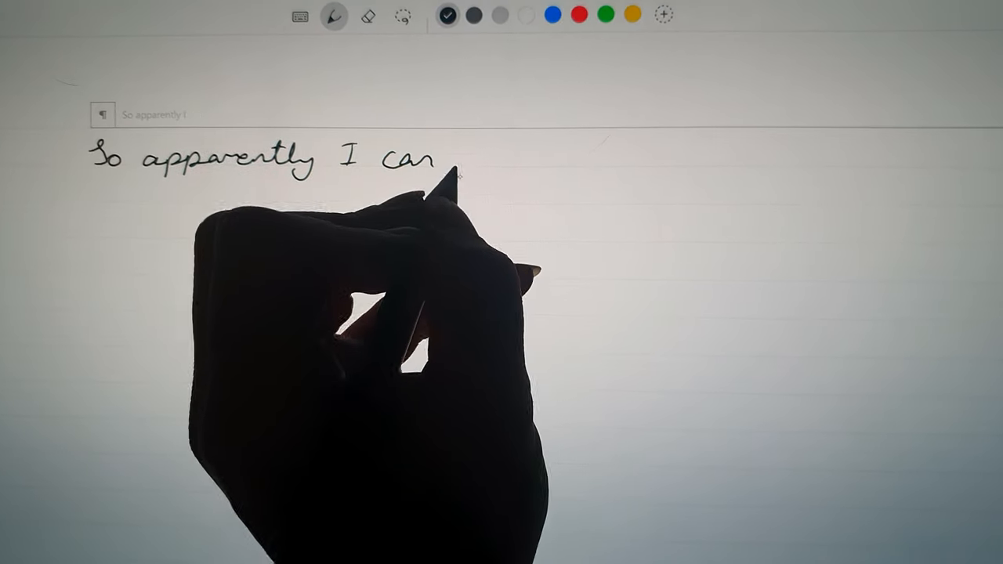
# Step: Handwrite a sentence beginning "So apparently I can" and start a new line with "I"
pyautogui.write('write anything I want and this clever notepad will convert it to text!')
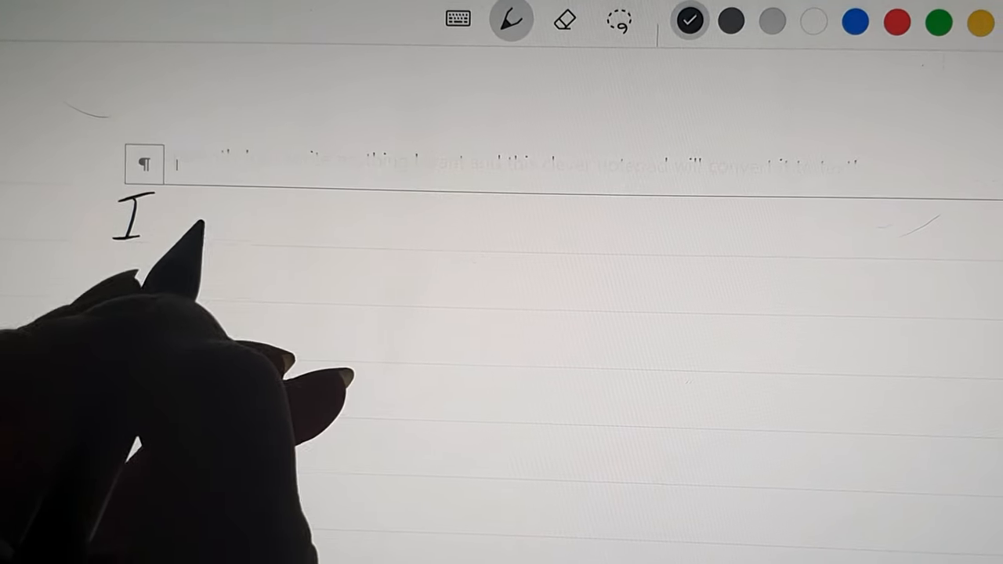
# Step: Handwrite "I am using the HP Tilt pen, model MPP 2.0" and correct "per" to "pen"
pyautogui.moveTo(157, 219); pyautogui.dragTo(392, 227)
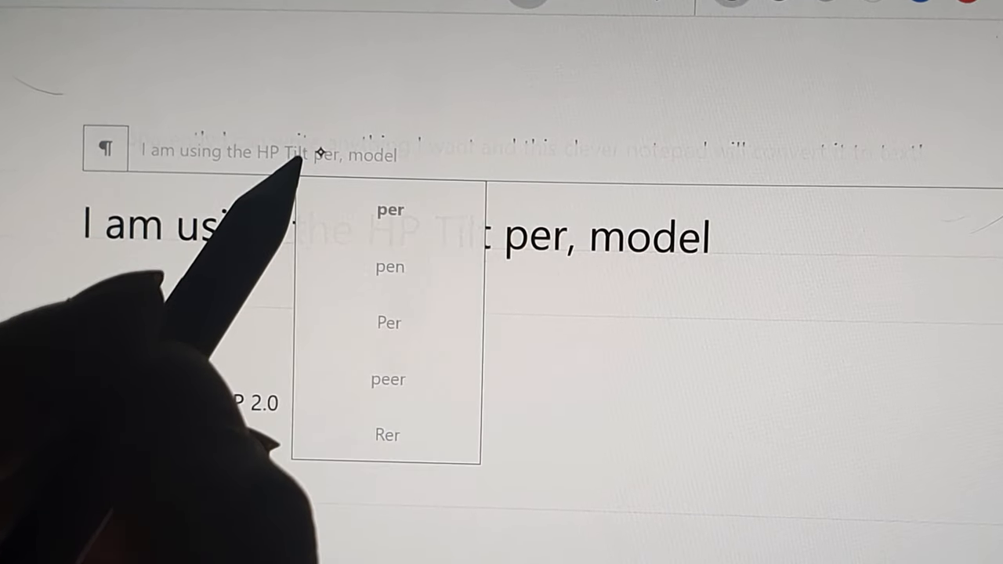
pyautogui.click(389, 266)
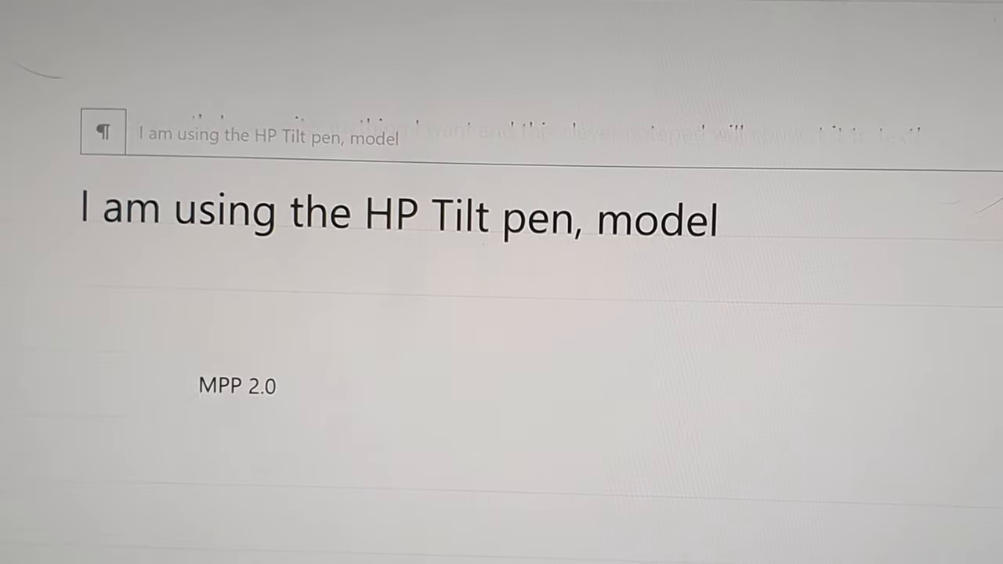